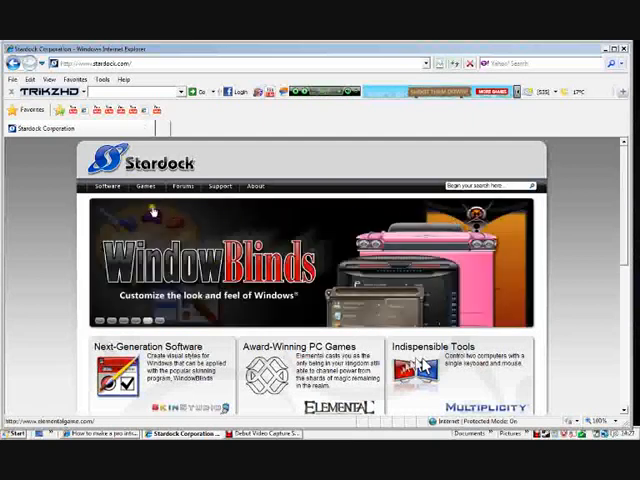
Go to Stardock's Software section, choose WindowBlinds, and scroll to the trial and purchase buttons
left_click(110, 187)
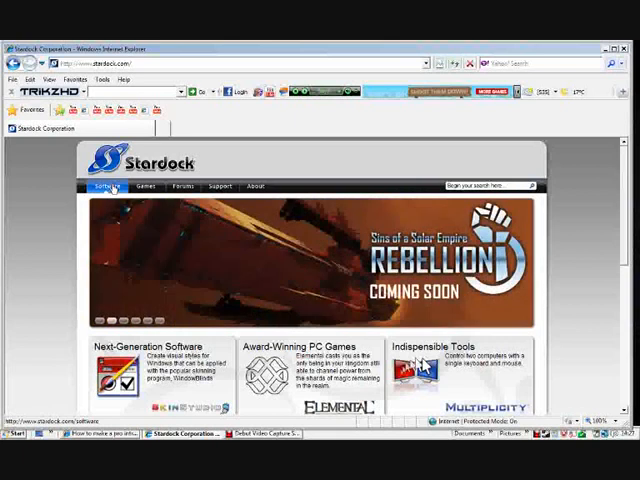
left_click(113, 189)
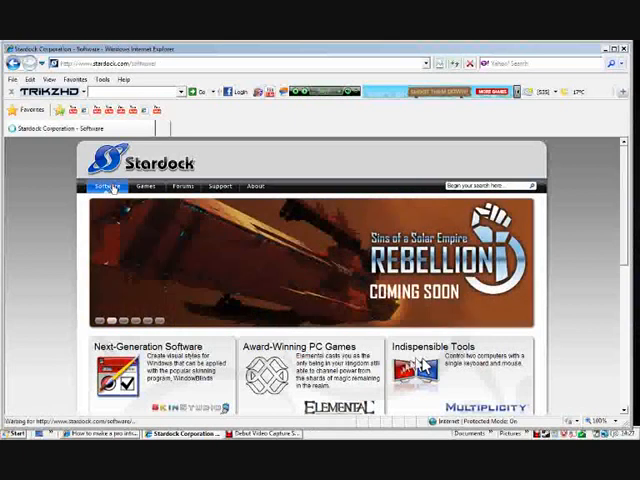
left_click(107, 186)
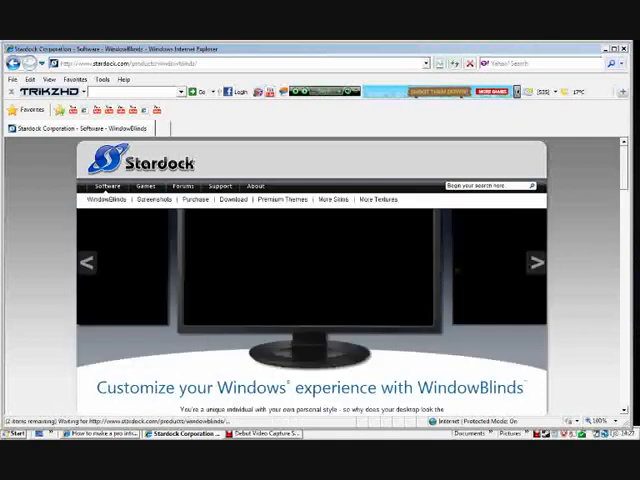
scroll("down", 3)
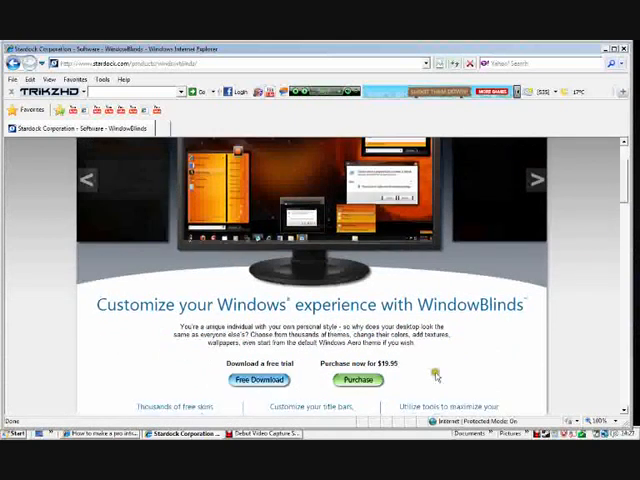
scroll("down", 3)
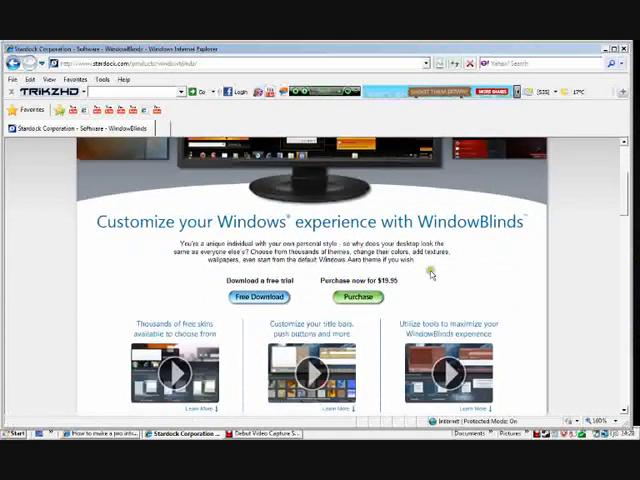
mouse_move(428, 272)
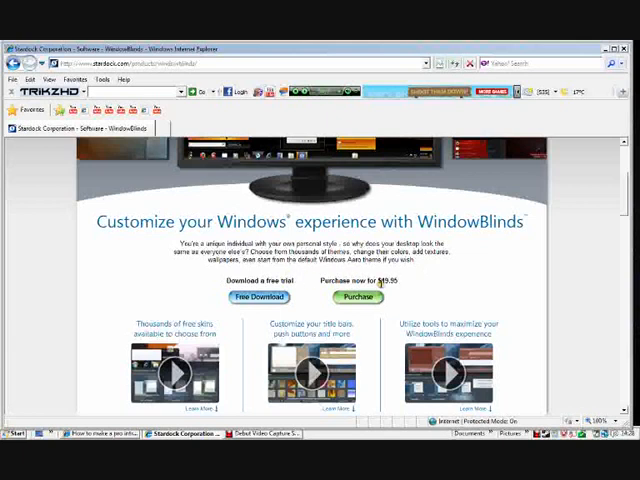
mouse_move(387, 290)
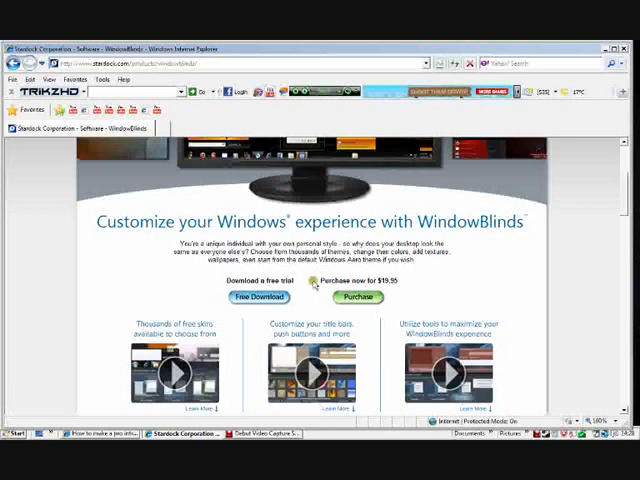
mouse_move(278, 307)
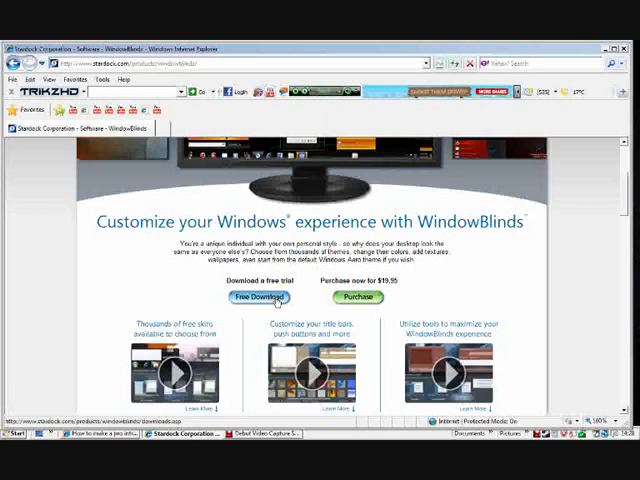
Start the WindowBlinds free trial download from its download page, then minimize the browser
left_click(262, 297)
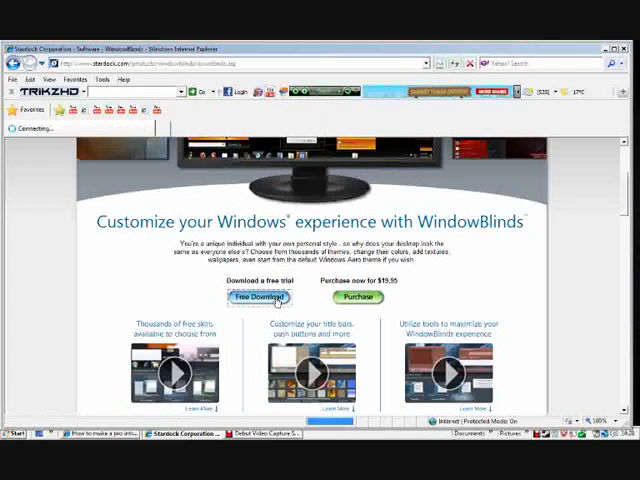
left_click(262, 296)
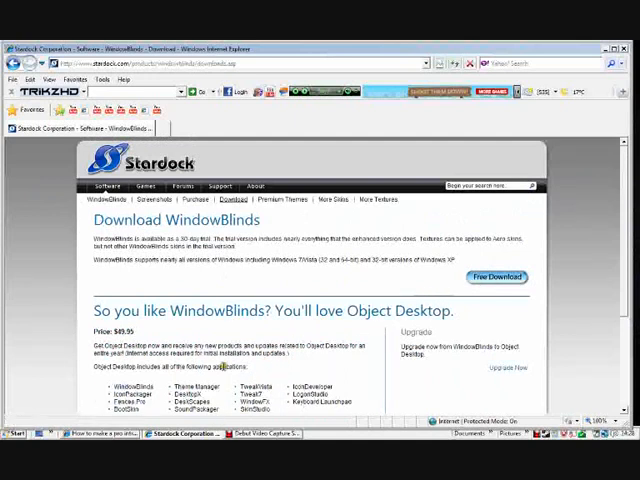
scroll("down", 3)
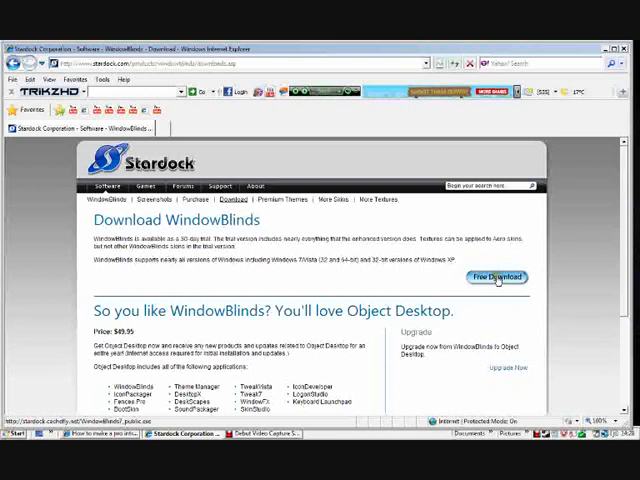
left_click(498, 277)
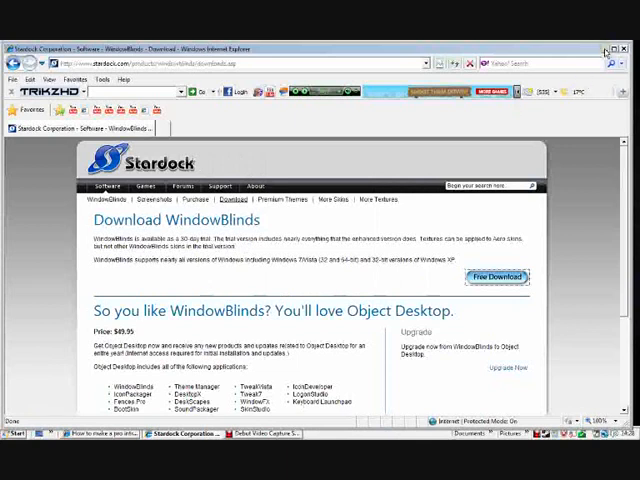
left_click(616, 47)
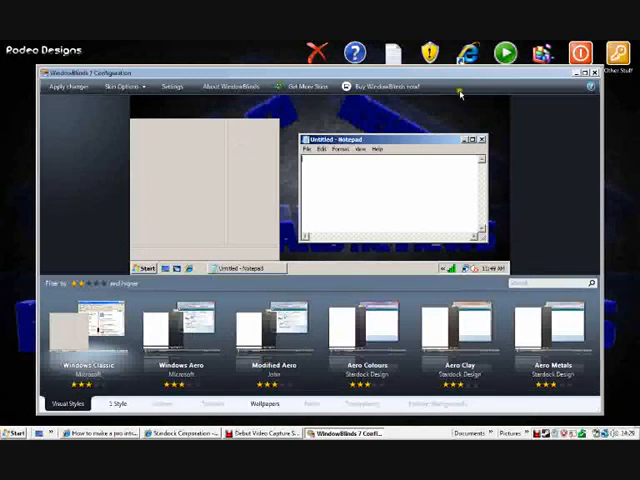
mouse_move(229, 86)
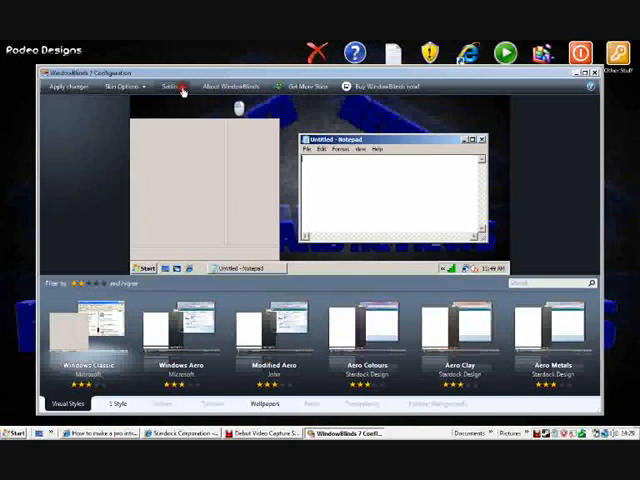
Open WindowBlinds 7 Configuration and its Skin Options dropdown
left_click(172, 92)
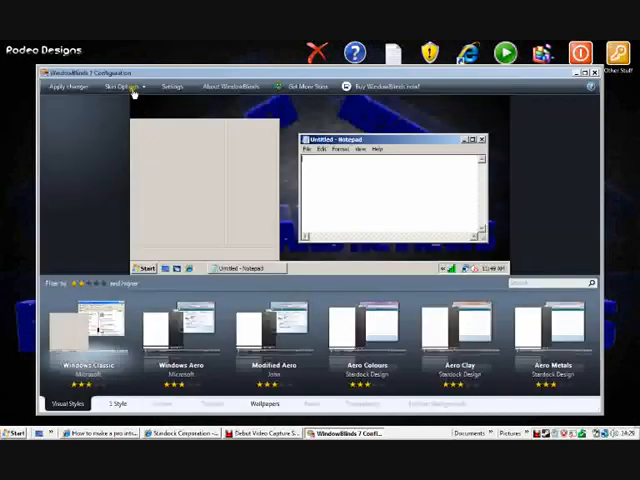
left_click(121, 87)
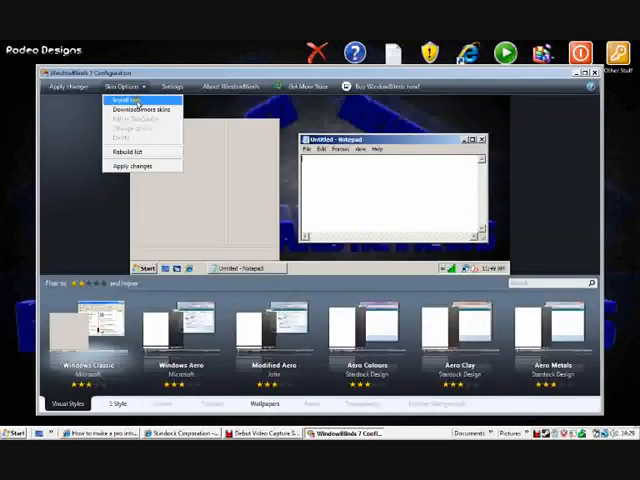
mouse_move(140, 151)
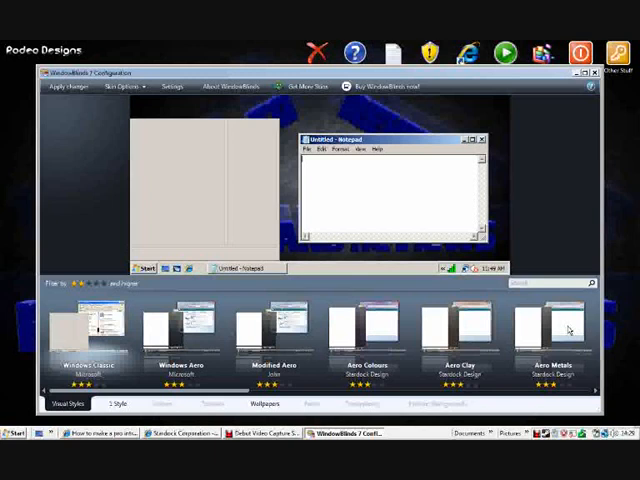
mouse_move(276, 337)
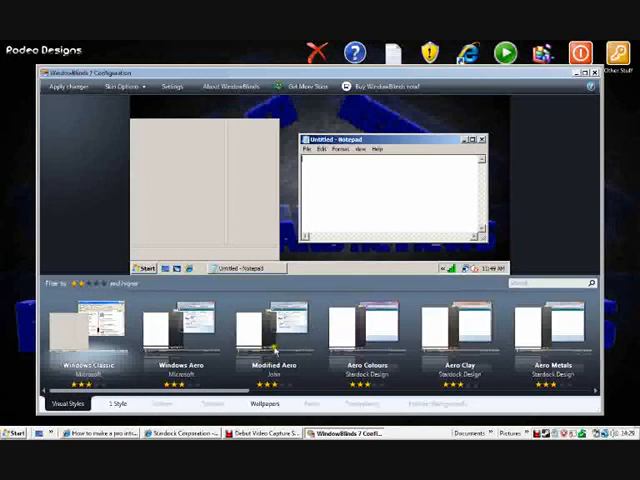
Select the Modified Aero thumbnail to replace Windows Classic in the preview
left_click(270, 330)
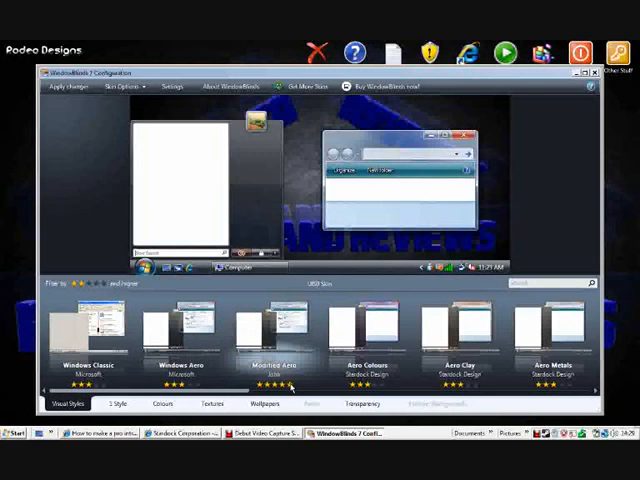
mouse_move(284, 349)
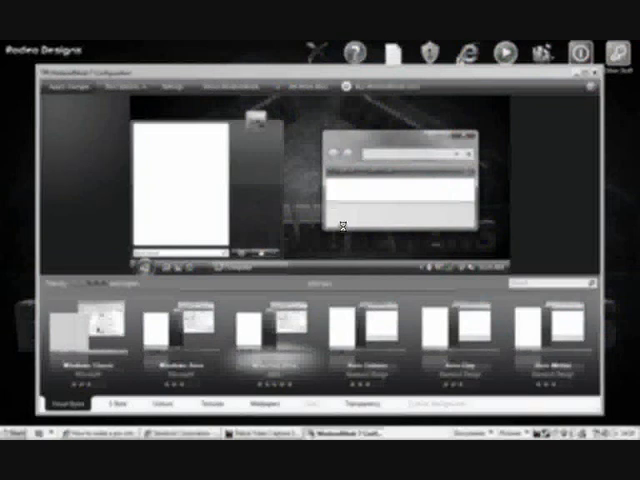
mouse_move(275, 205)
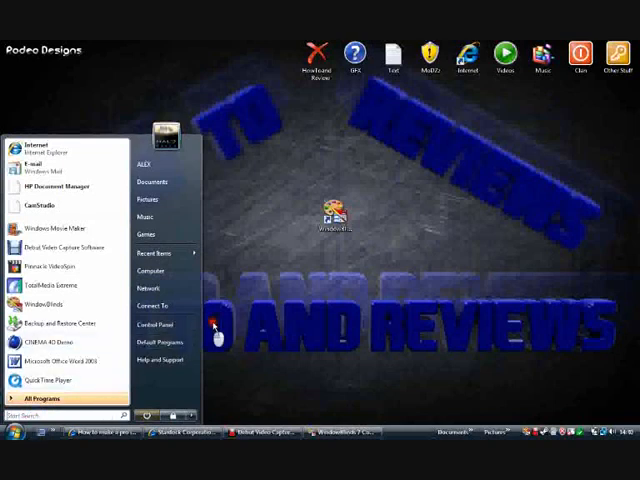
View All Programs in the reskinned Start menu, then go back
left_click(45, 393)
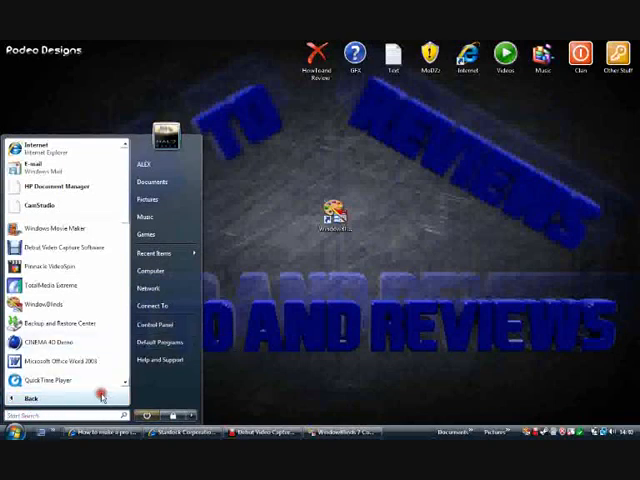
left_click(35, 398)
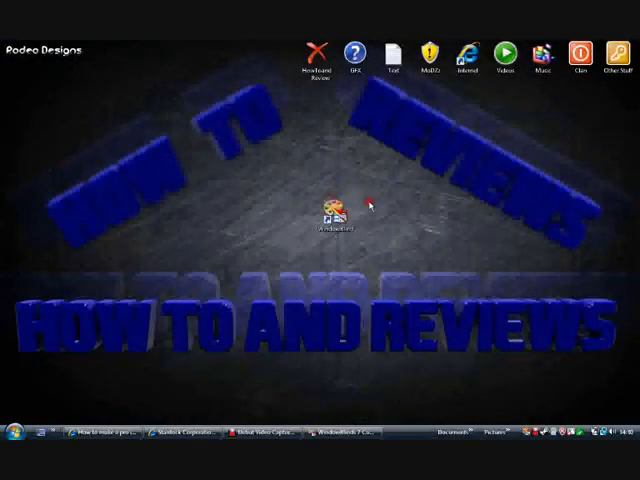
mouse_move(418, 223)
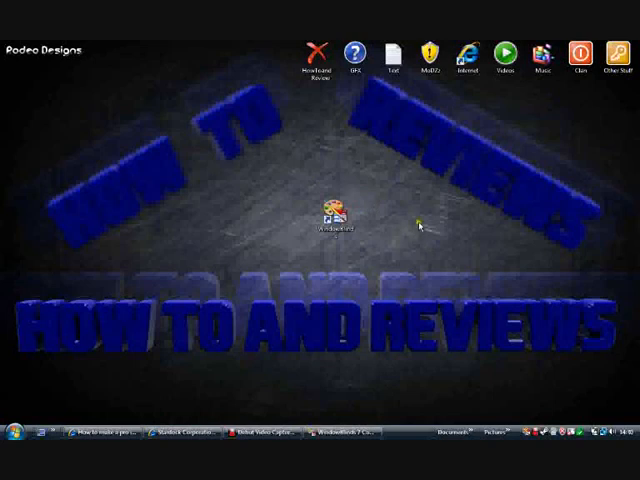
mouse_move(323, 411)
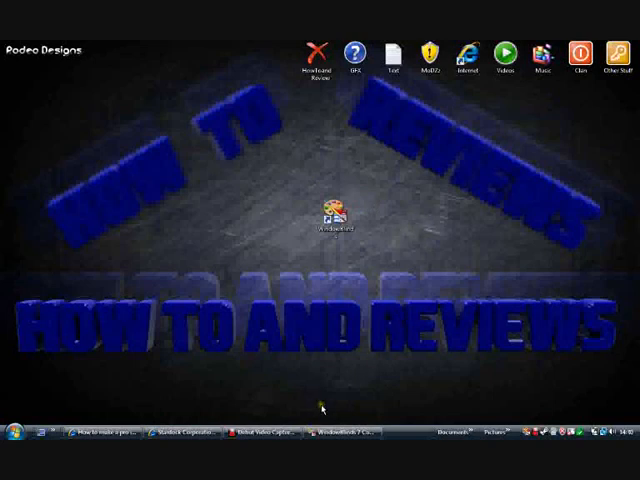